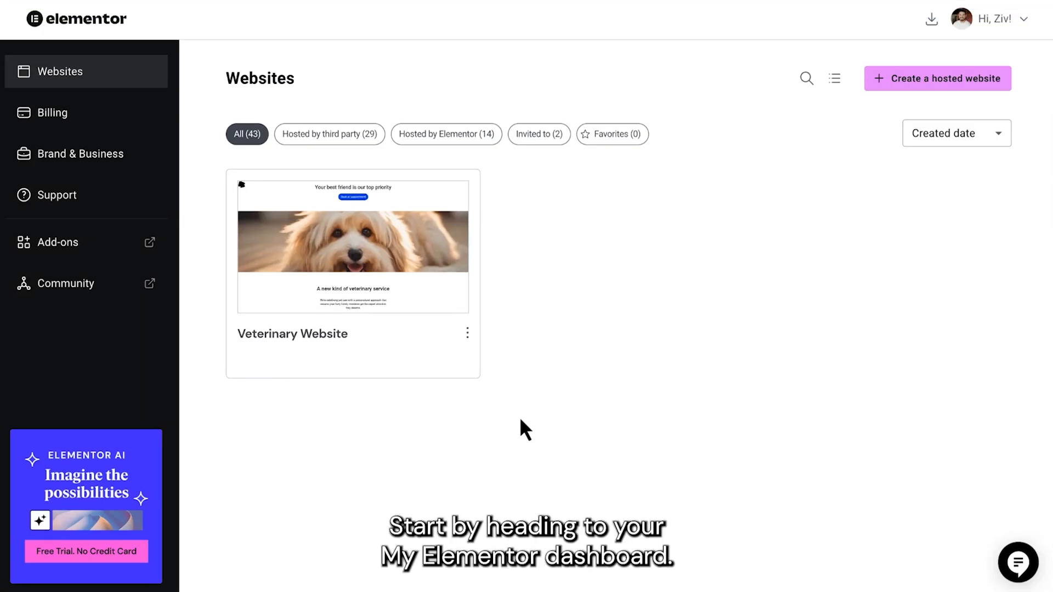
pyautogui.moveTo(460, 340)
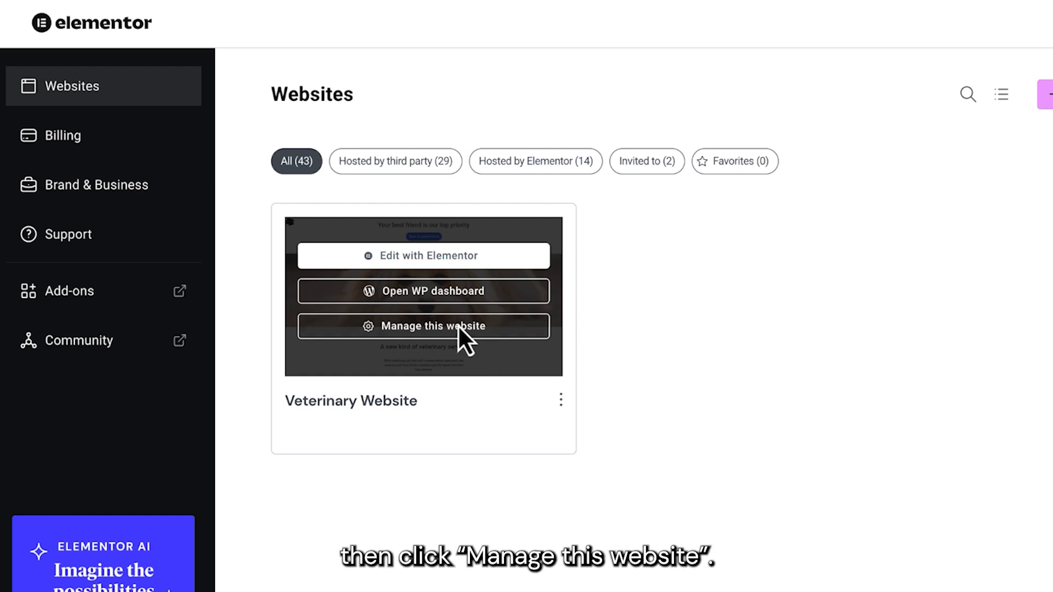
# Open the Veterinary Website's management overview from its dashboard card
pyautogui.click(423, 325)
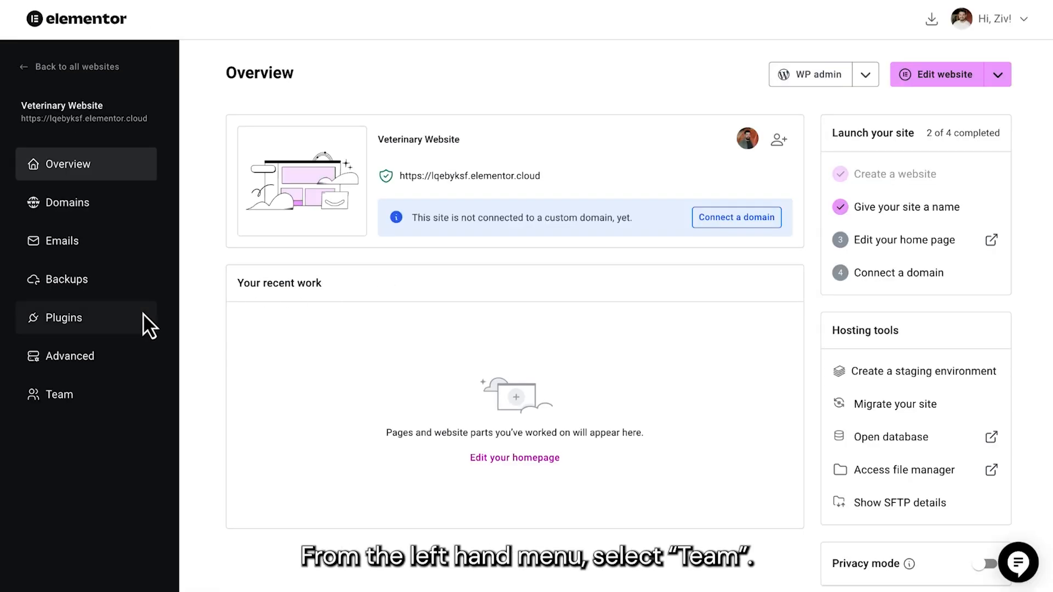
# From the Team tab, add the collaborator's email and send the admin invitation
pyautogui.click(59, 393)
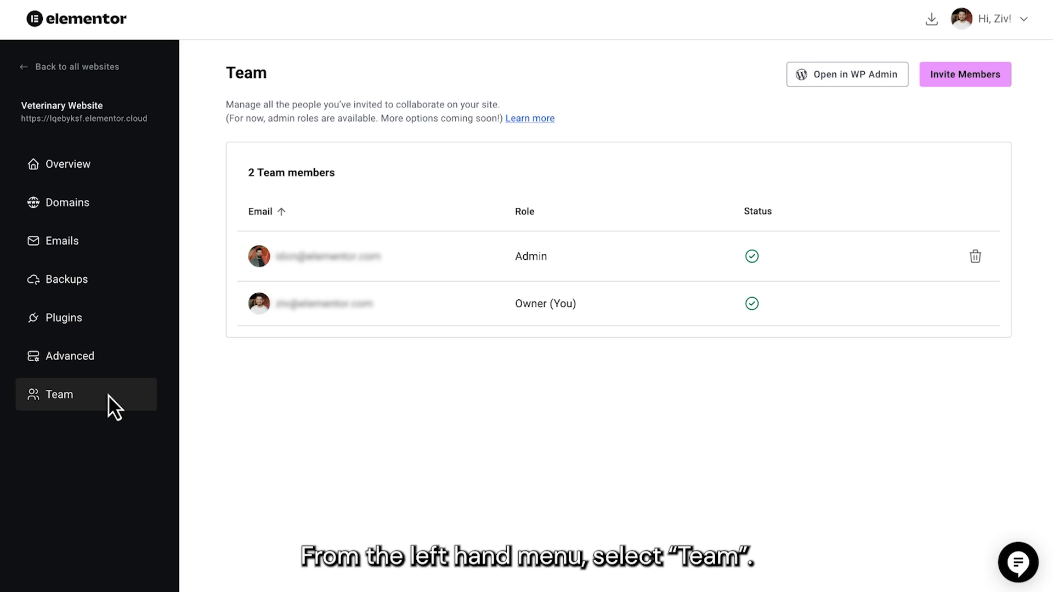
pyautogui.click(965, 74)
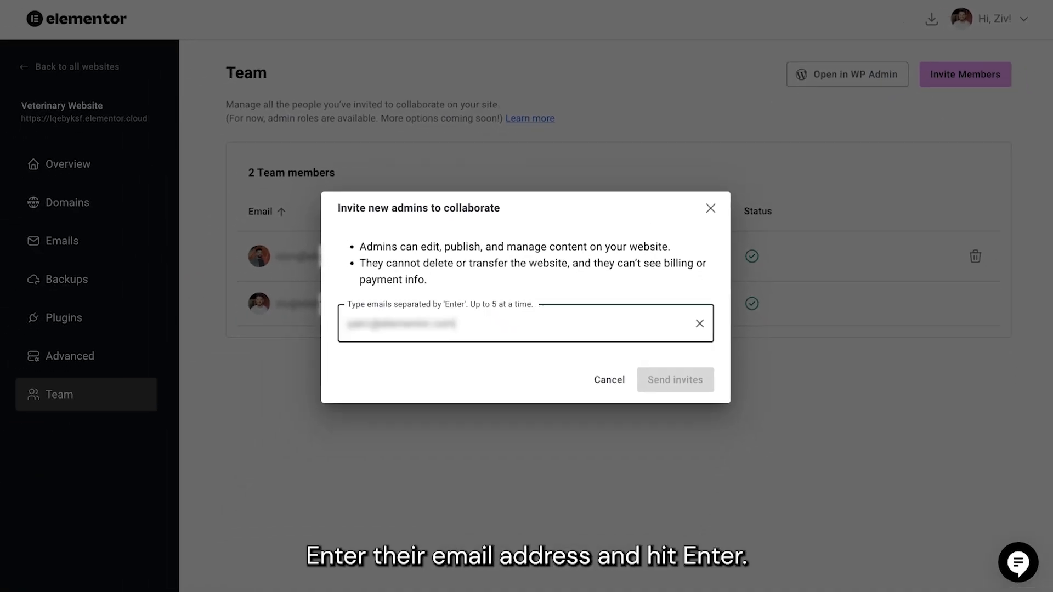
pyautogui.press('Enter')
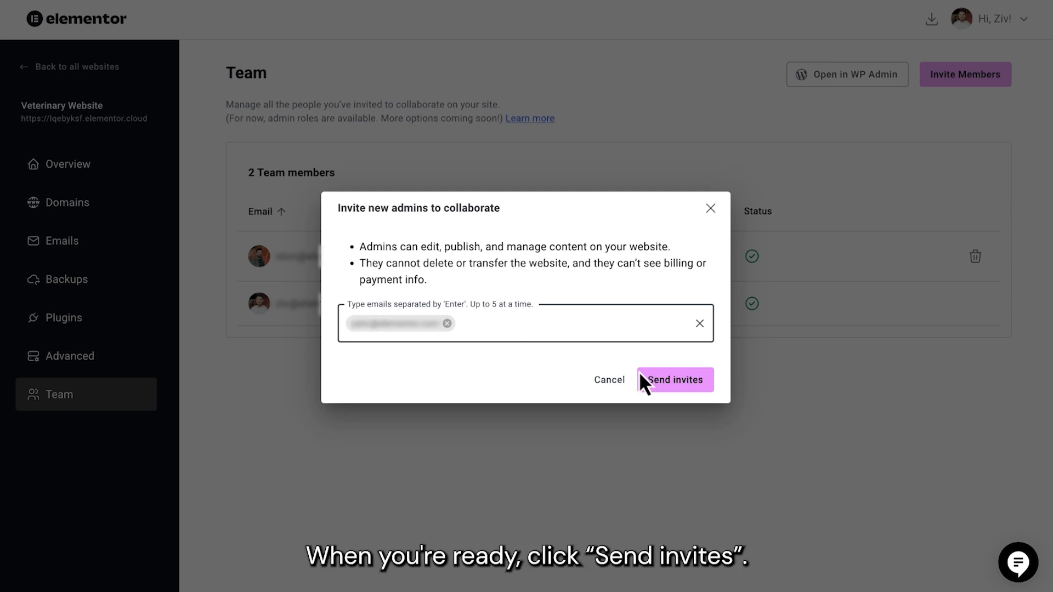
pyautogui.click(675, 379)
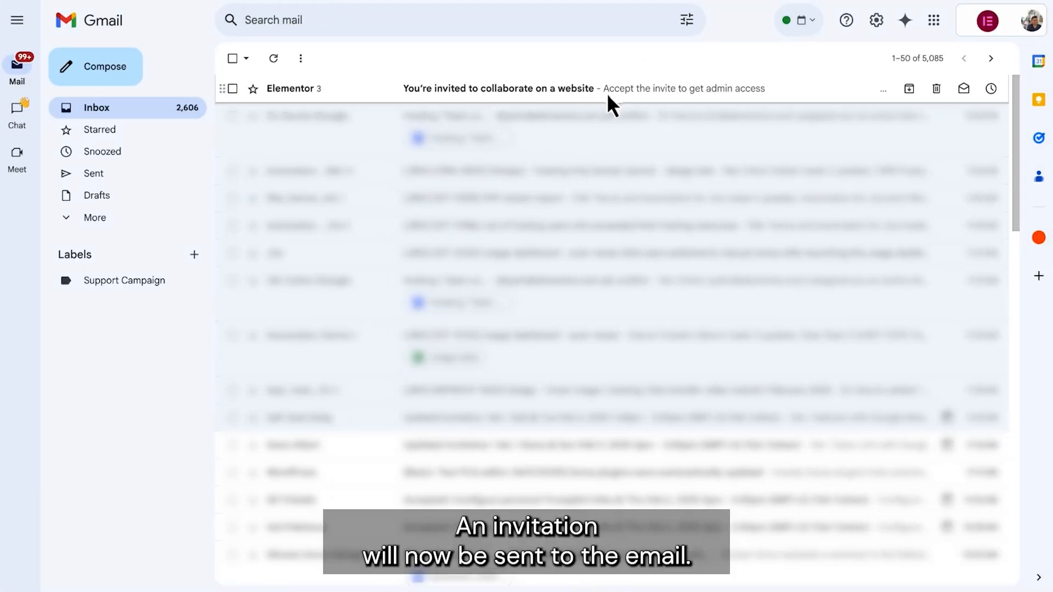
# Accept the 'You're invited to collaborate on a website' invitation from the Gmail inbox
pyautogui.click(505, 89)
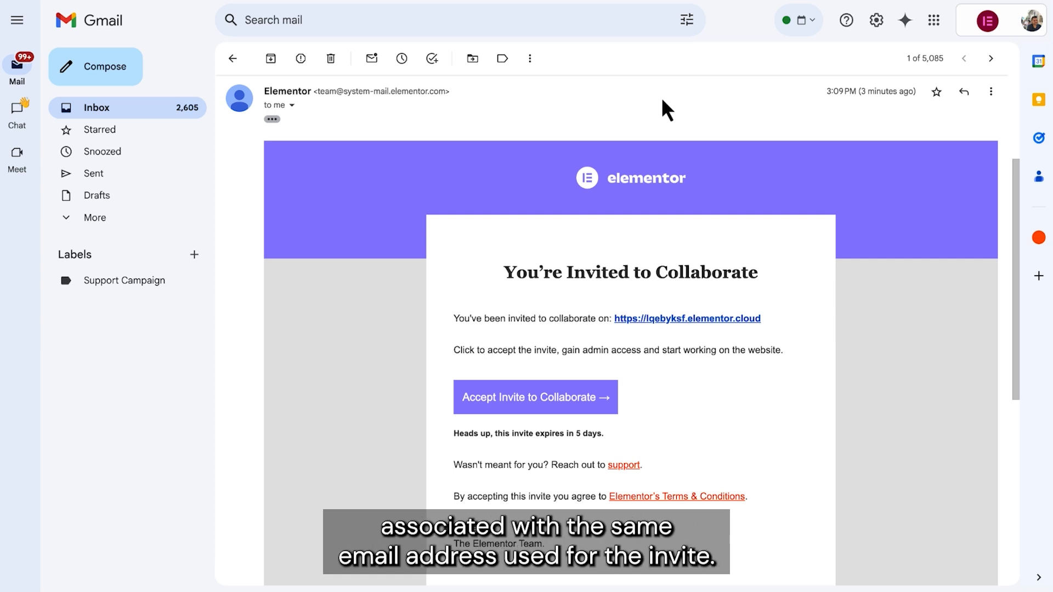
pyautogui.click(535, 397)
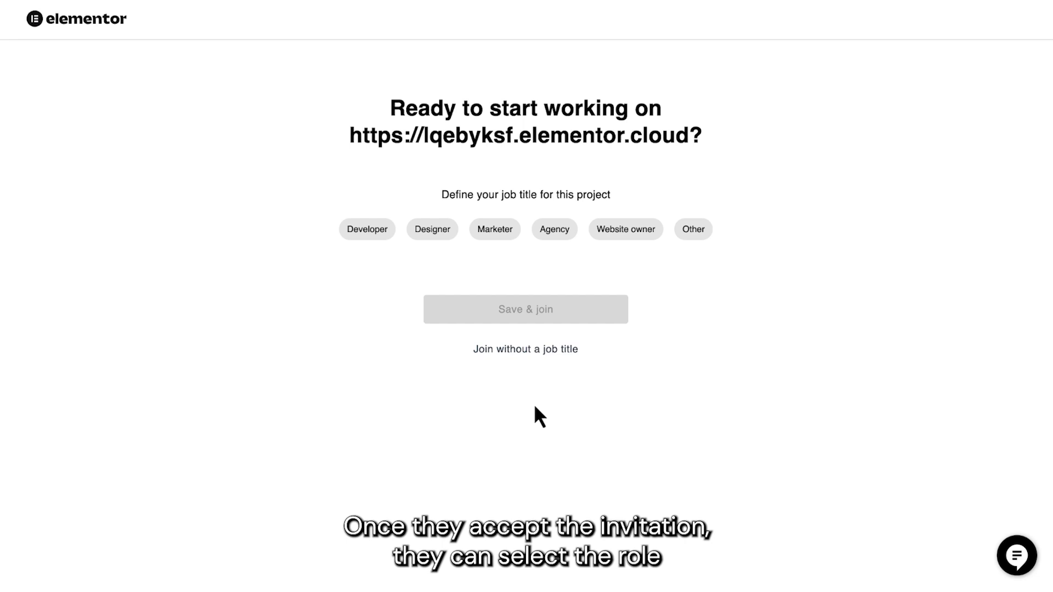
pyautogui.moveTo(476, 276)
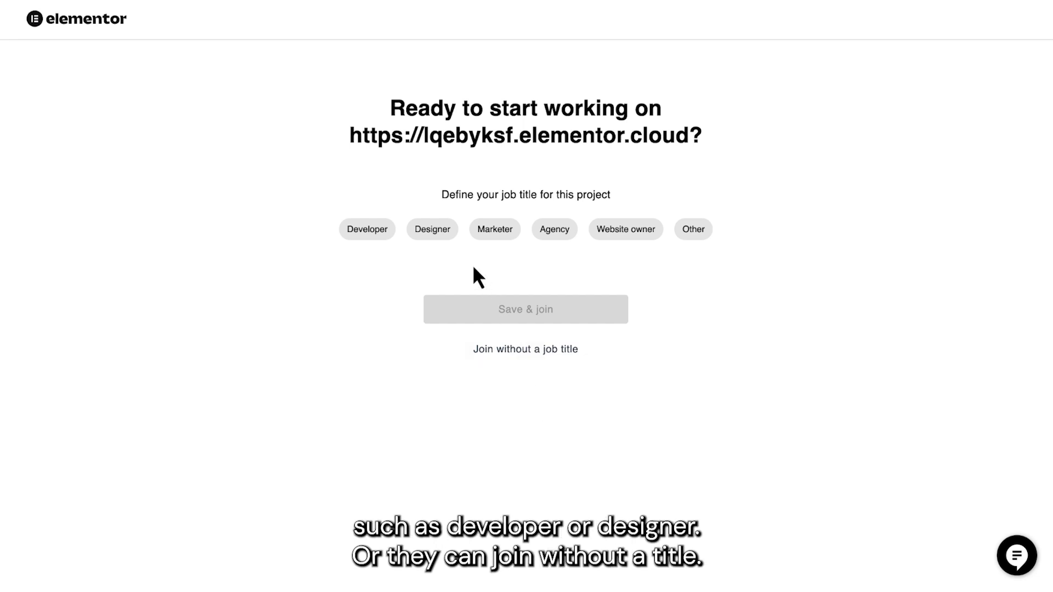
# Choose the Designer job title and save to join the Veterinary Website
pyautogui.click(432, 229)
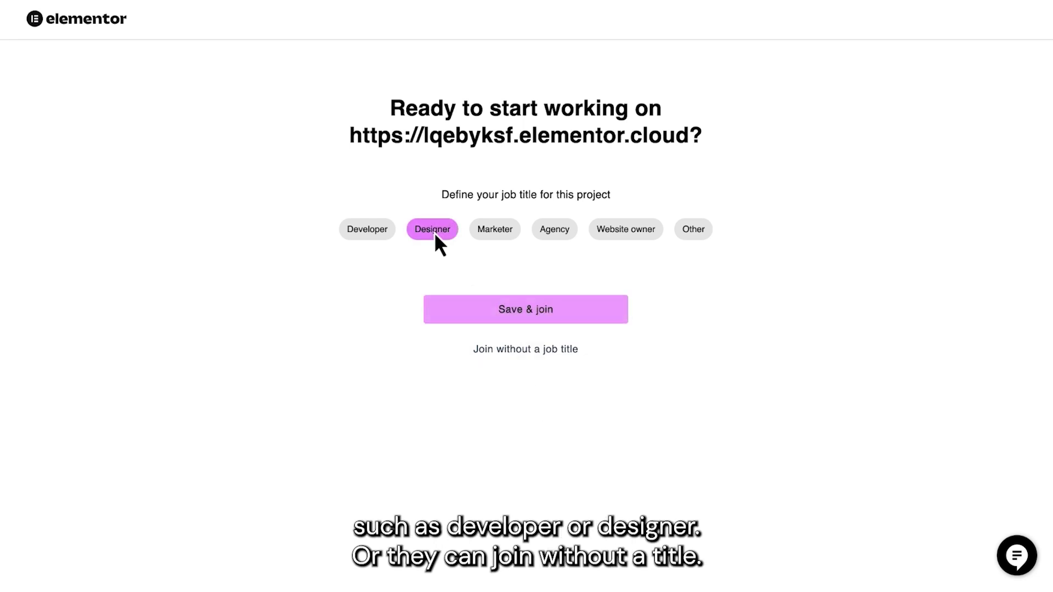
pyautogui.click(525, 309)
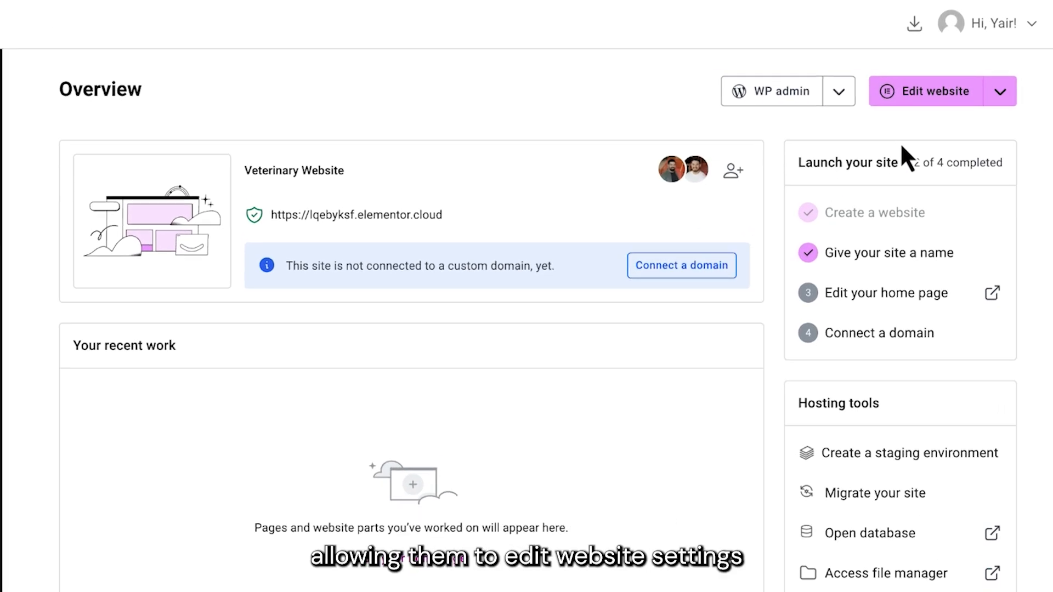
pyautogui.click(935, 91)
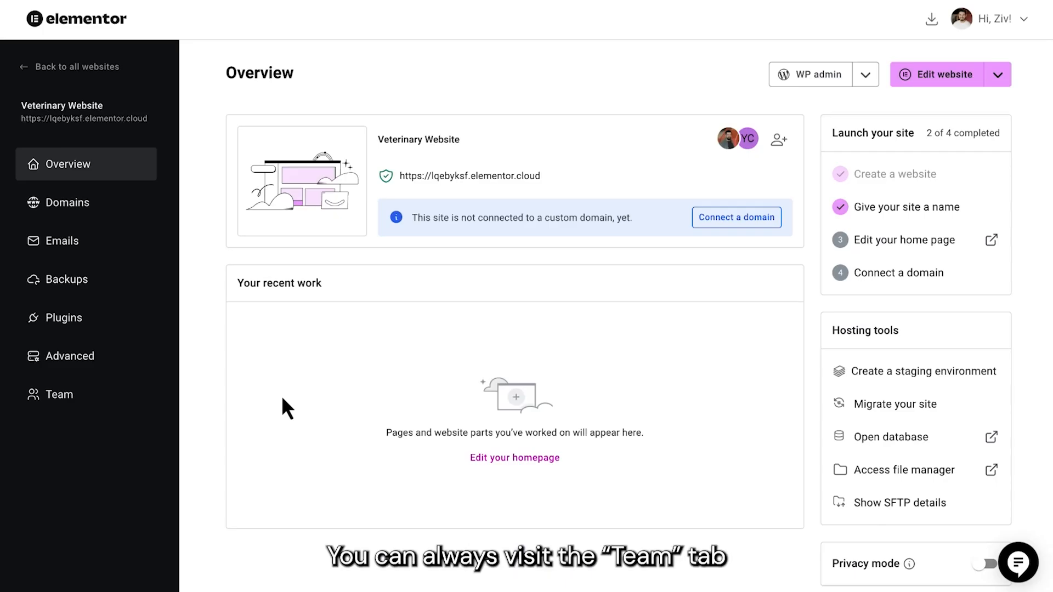
pyautogui.click(59, 394)
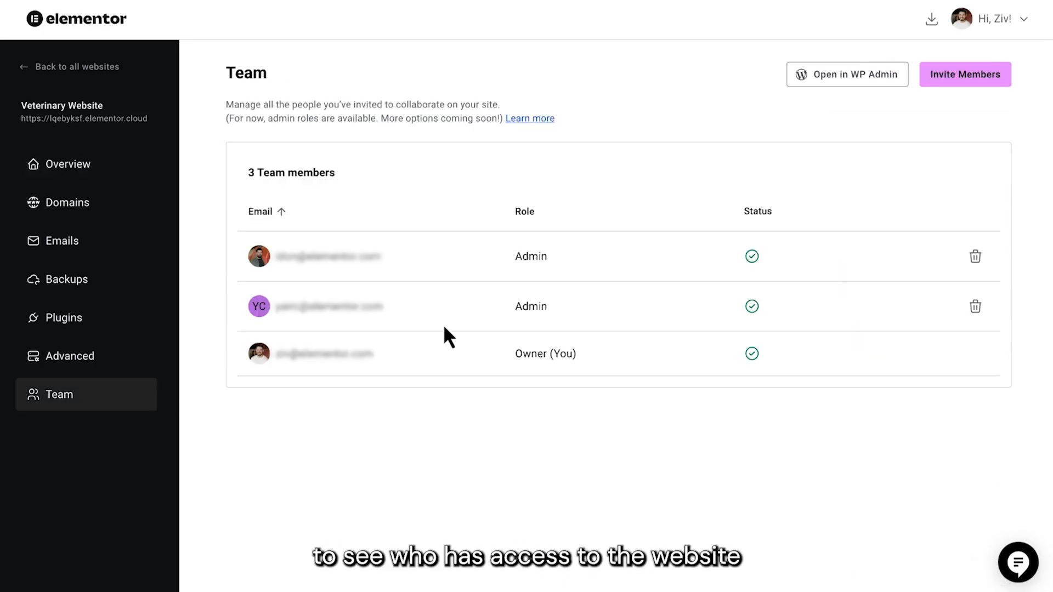
pyautogui.moveTo(503, 331)
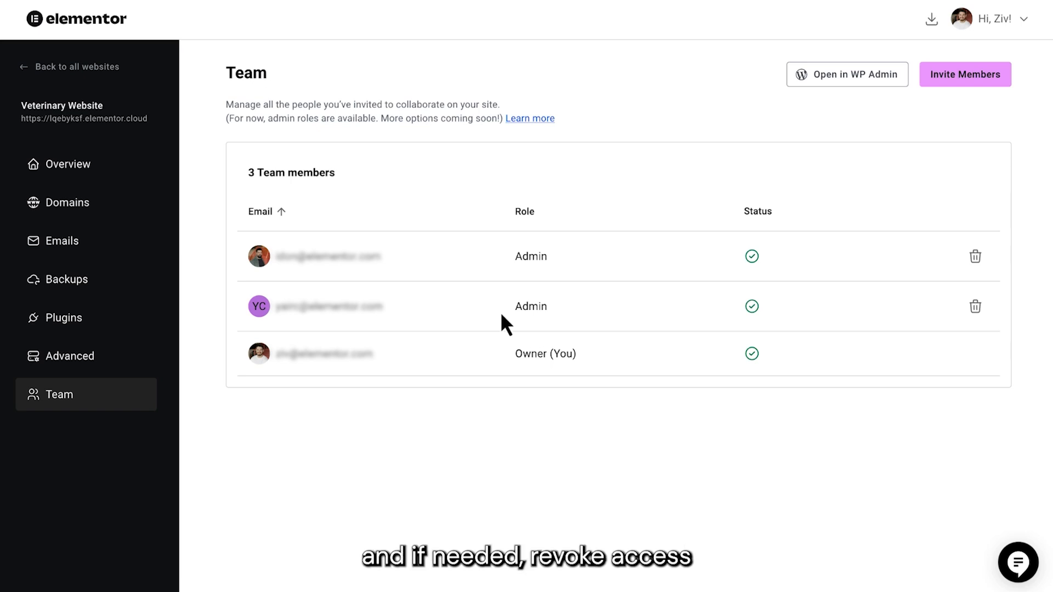
pyautogui.moveTo(976, 307)
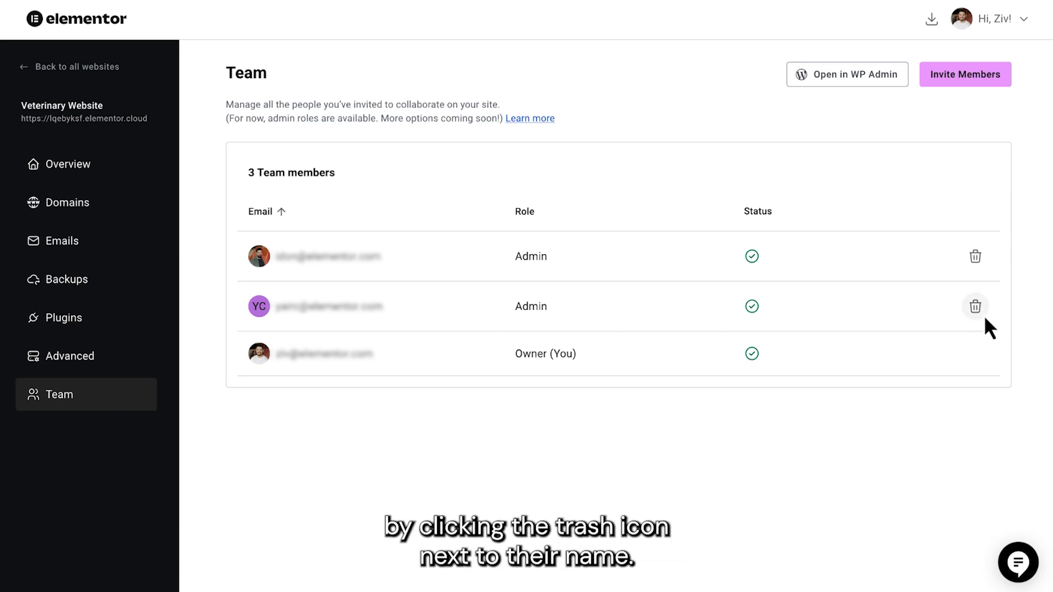
pyautogui.click(975, 306)
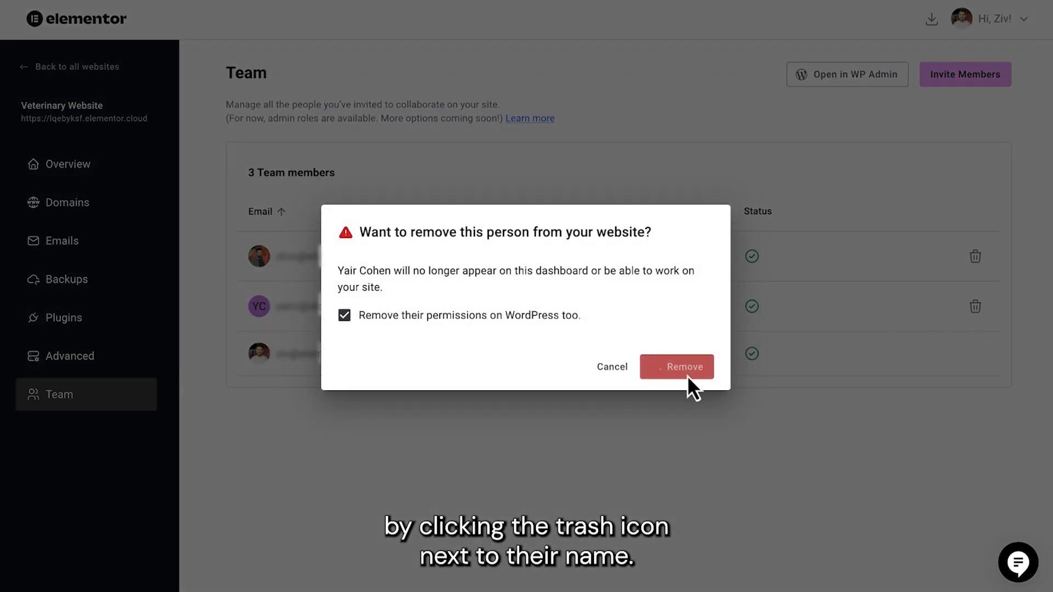